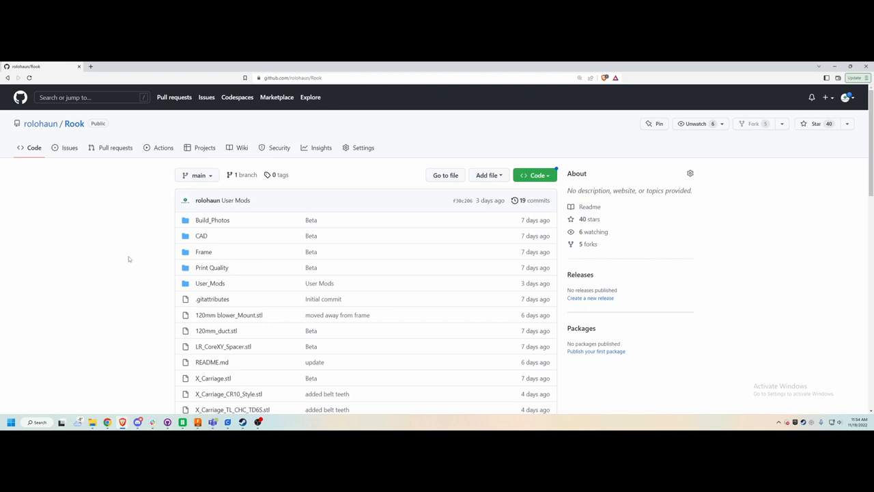
{"action": "mouse_move", "coordinate": [109, 254]}
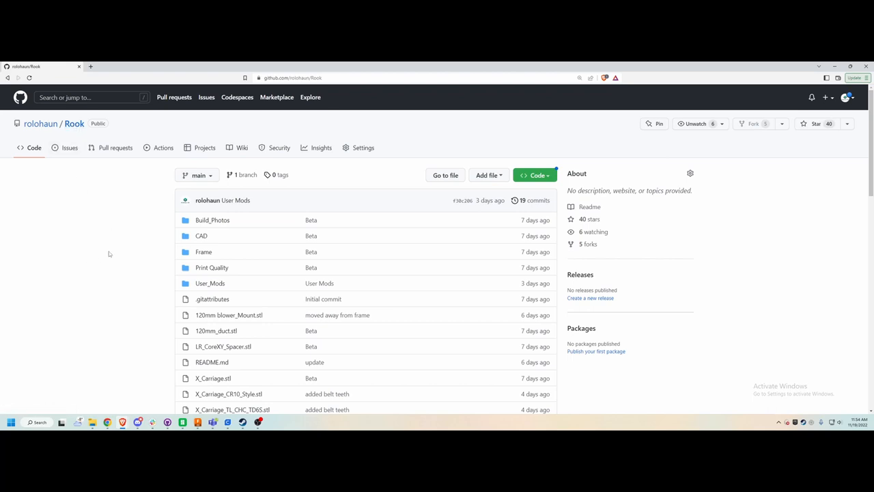
Scroll the Rook repository's root file list and enter the User_Mods folder
{"action": "scroll", "scroll_direction": "down", "scroll_amount": 3}
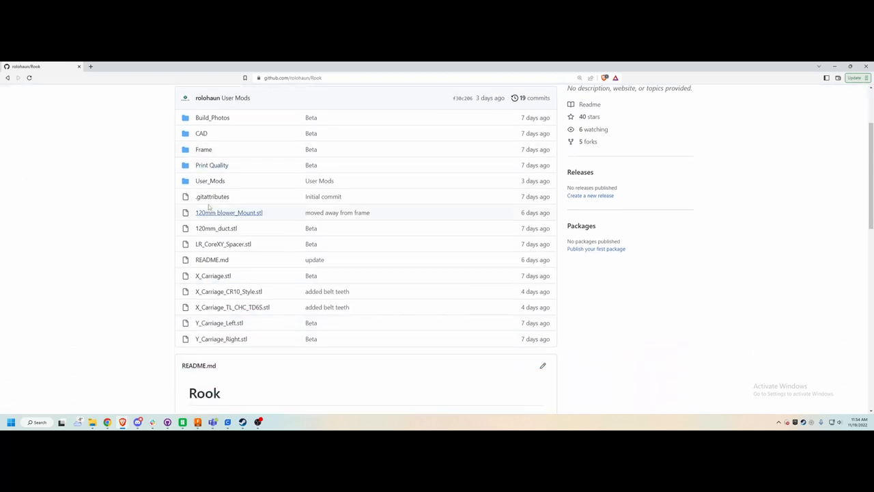
{"action": "mouse_move", "coordinate": [106, 272]}
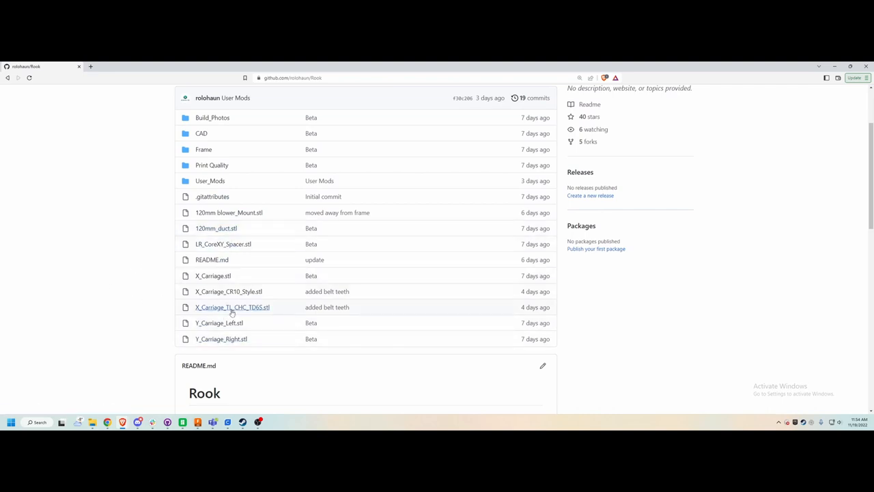
{"action": "mouse_move", "coordinate": [246, 312]}
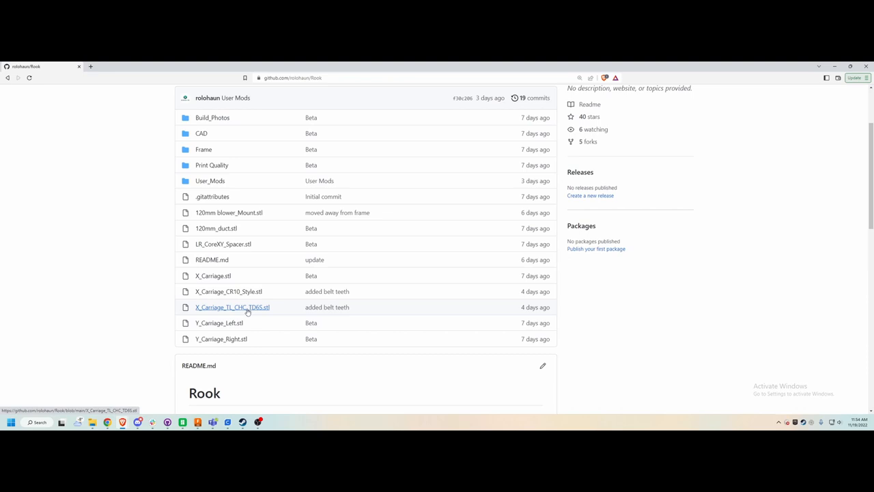
{"action": "mouse_move", "coordinate": [228, 309]}
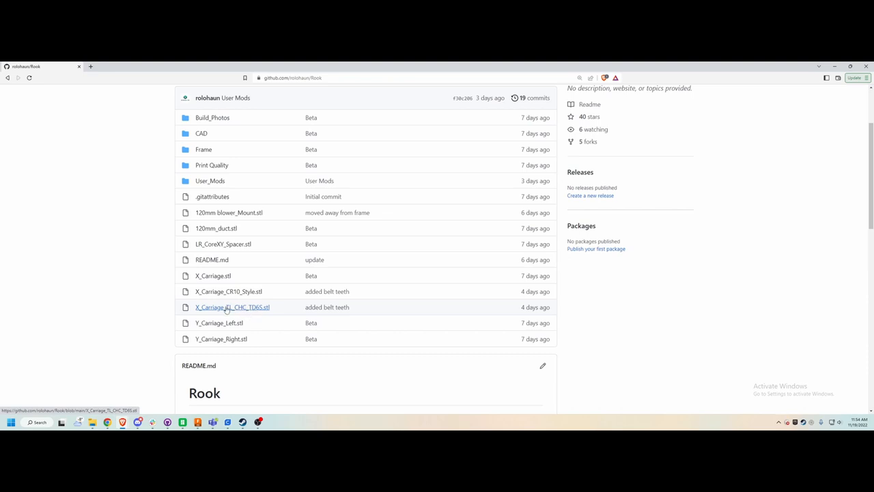
{"action": "mouse_move", "coordinate": [228, 291]}
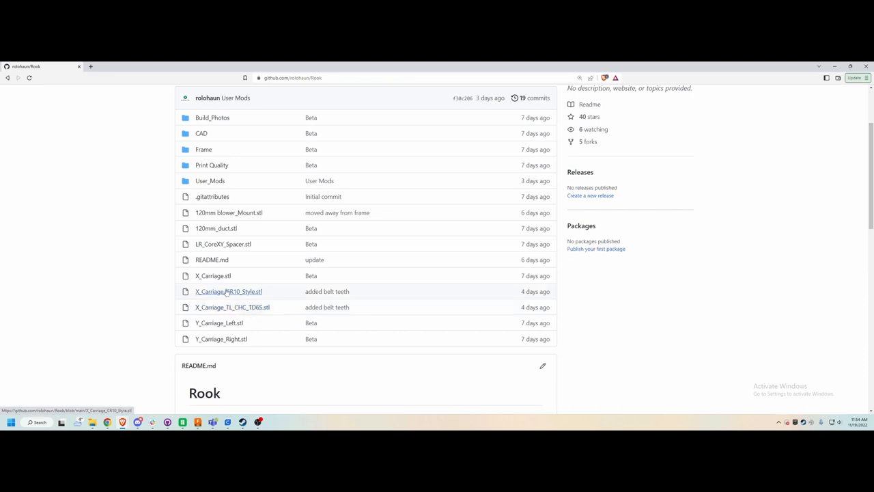
{"action": "mouse_move", "coordinate": [135, 308]}
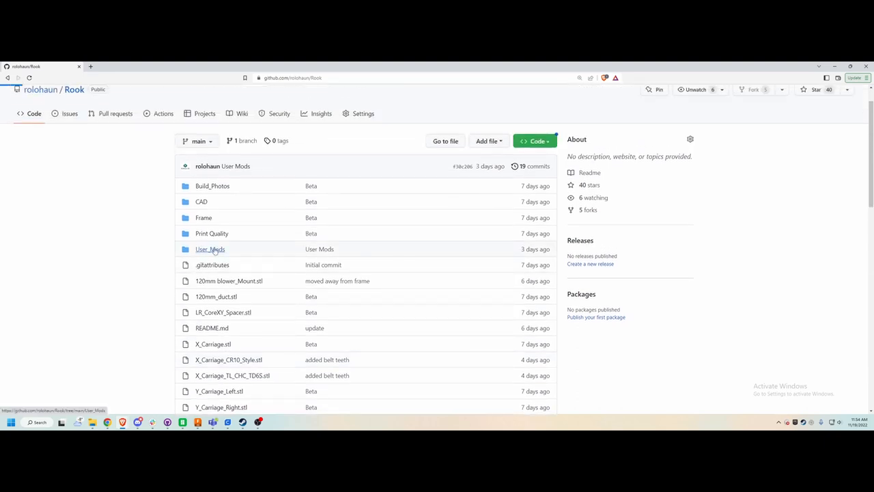
{"action": "left_click", "coordinate": [209, 249]}
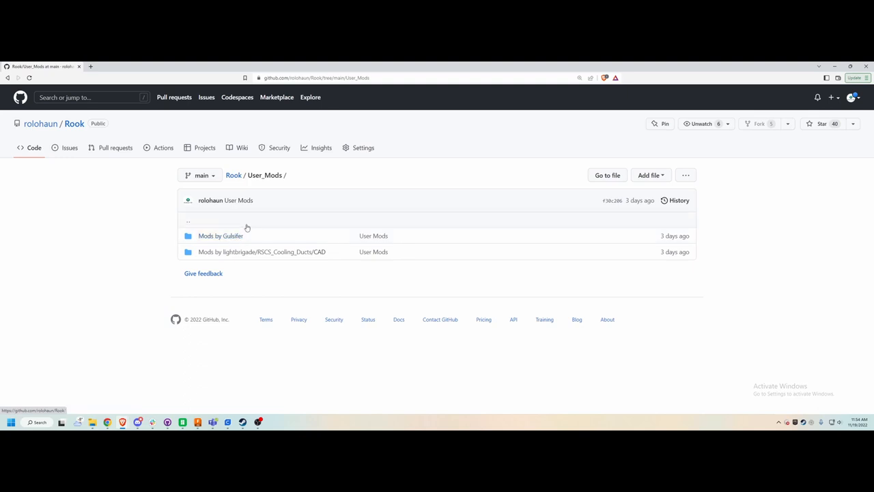
Go from Mods by Gulsifer into its Stock_8mm_Z_Rods folder of STL parts
{"action": "left_click", "coordinate": [220, 236]}
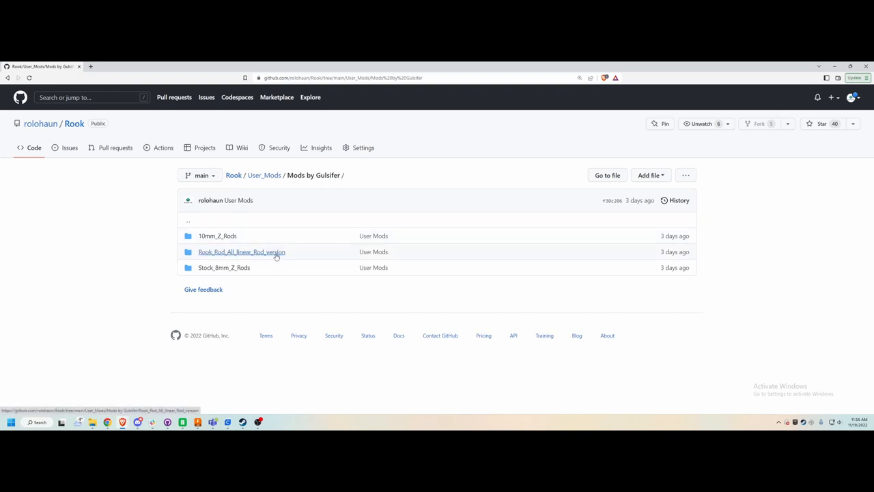
{"action": "mouse_move", "coordinate": [264, 252]}
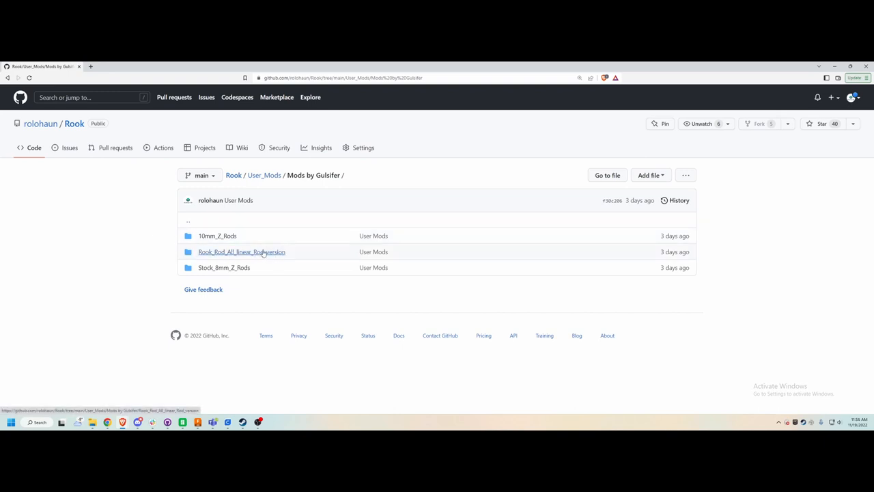
{"action": "left_click", "coordinate": [241, 252]}
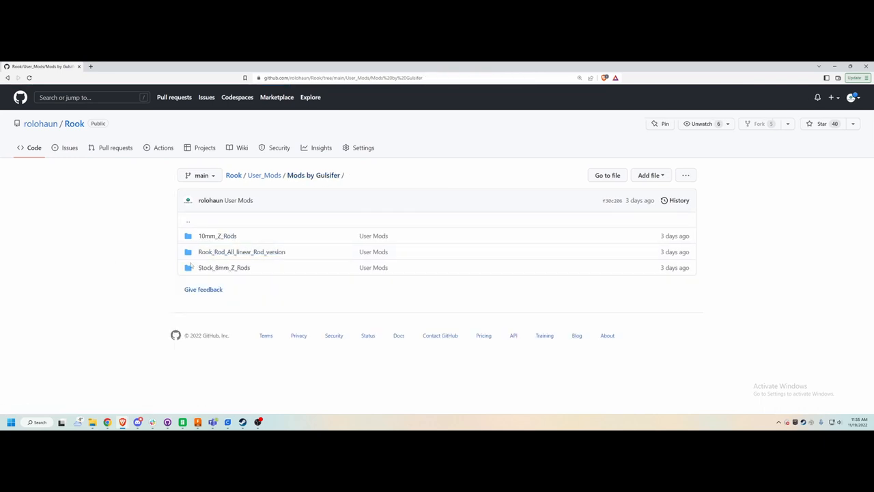
{"action": "mouse_move", "coordinate": [217, 236]}
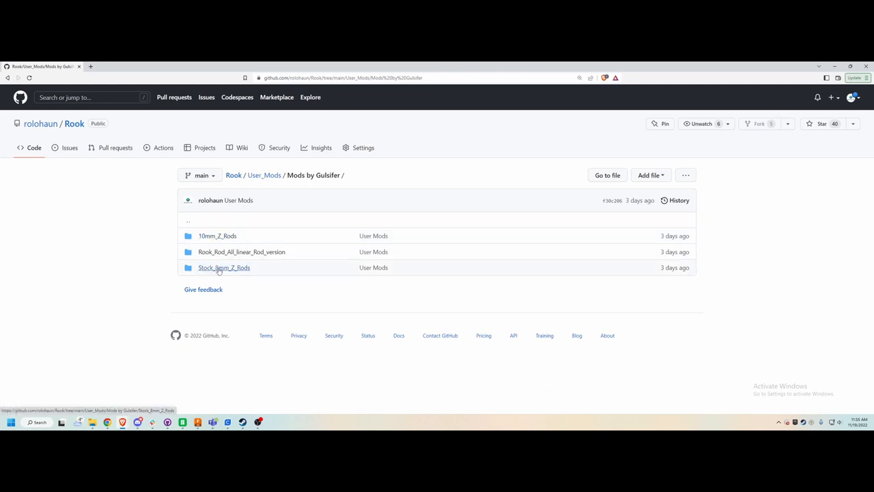
{"action": "left_click", "coordinate": [224, 267]}
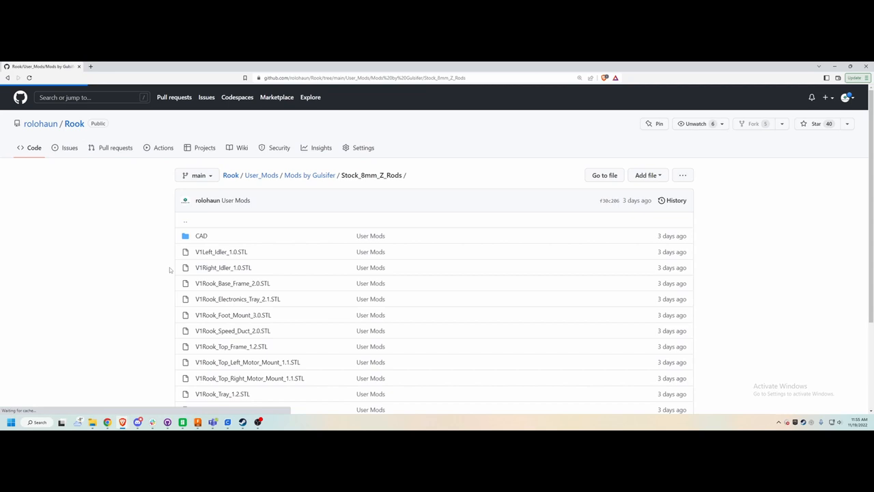
Preview the electronics tray and base frame STL models, rotating the base frame
{"action": "scroll", "scroll_direction": "down", "scroll_amount": 3}
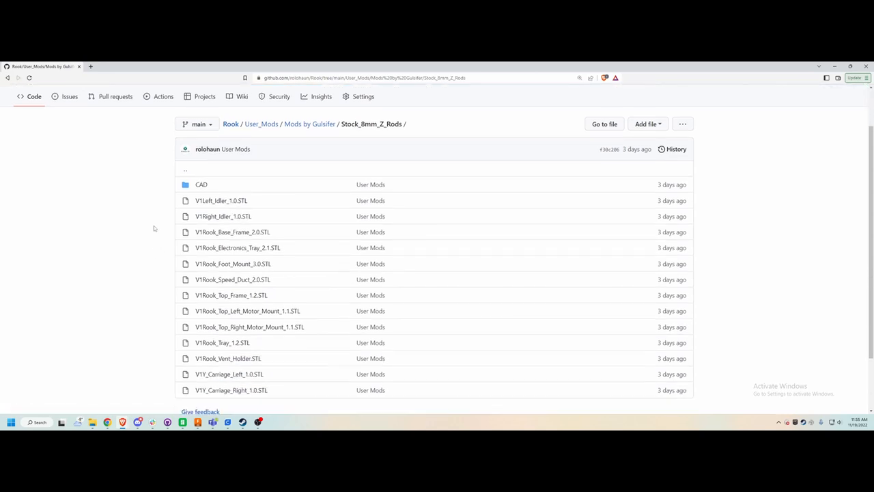
{"action": "left_click", "coordinate": [238, 247]}
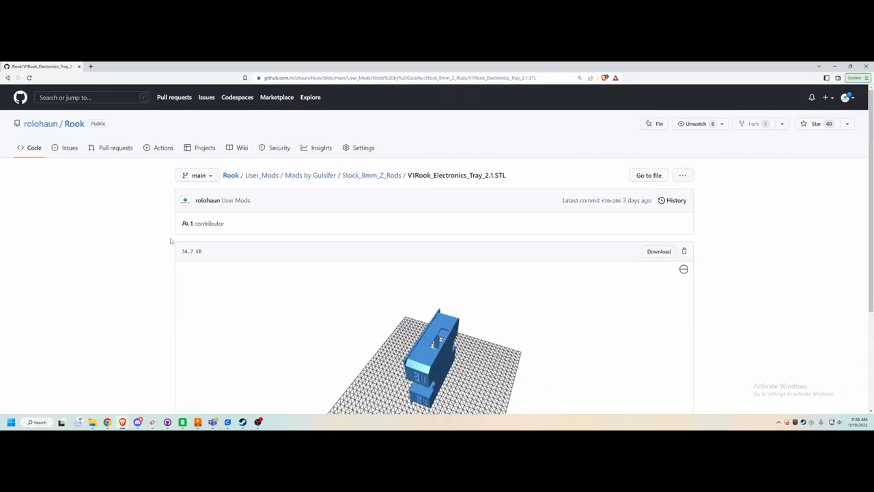
{"action": "left_click", "coordinate": [372, 175]}
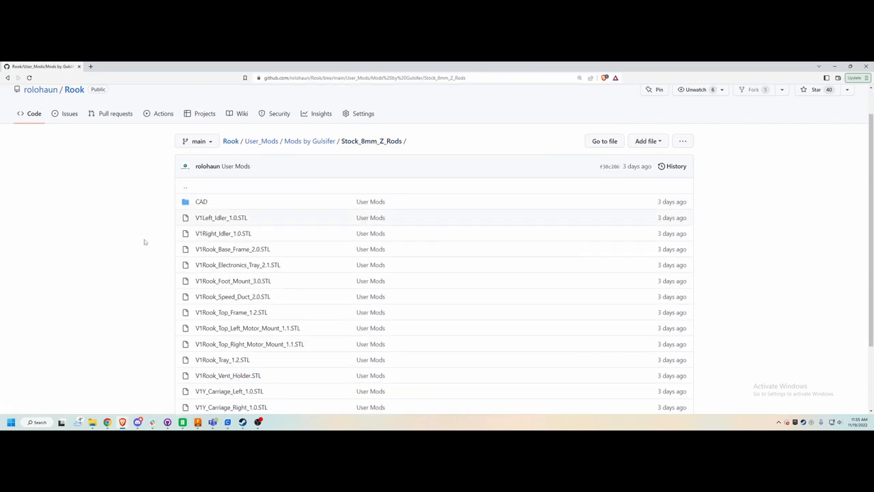
{"action": "left_click", "coordinate": [232, 249]}
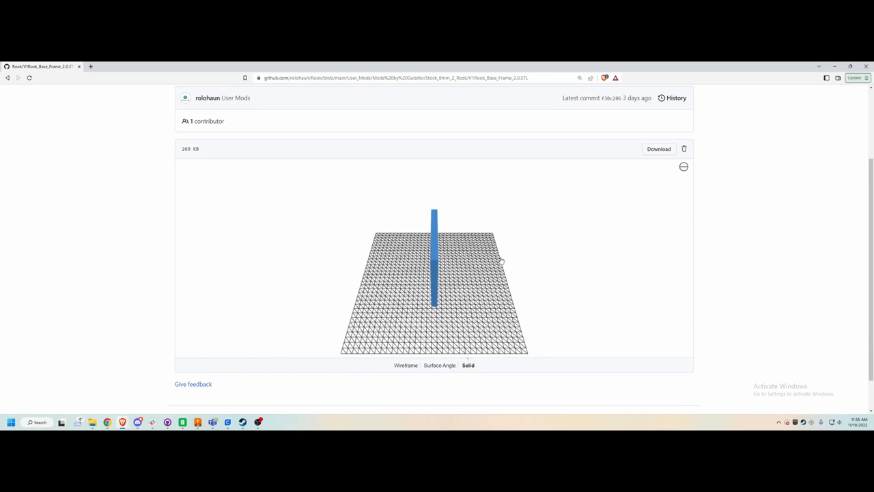
{"action": "left_click_drag", "start_coordinate": [434, 266], "coordinate": [444, 273]}
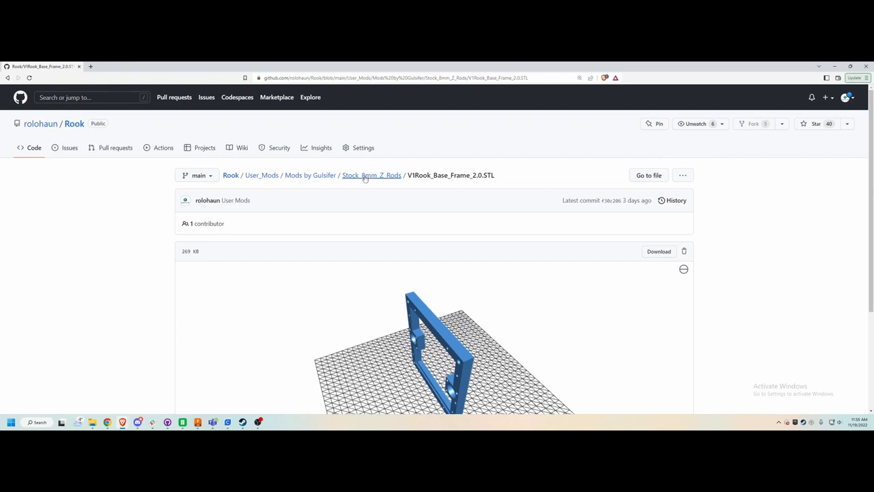
{"action": "left_click", "coordinate": [371, 175]}
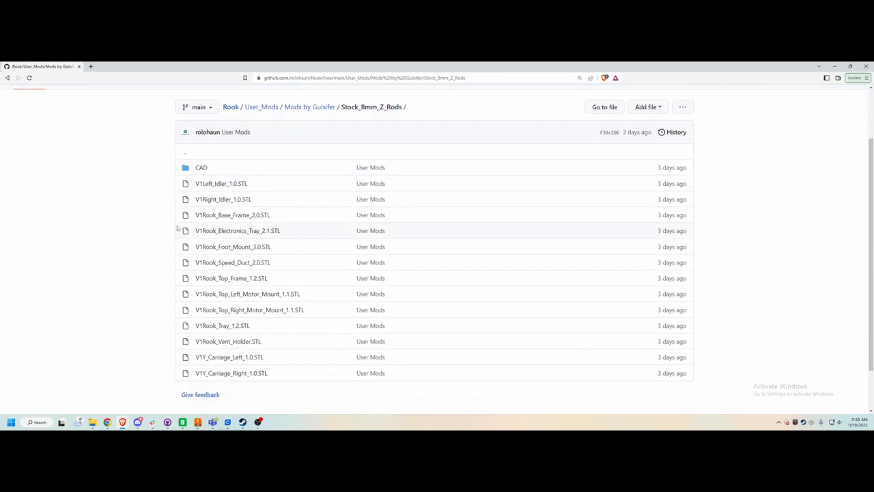
Preview and orbit the left idler, tray and speed duct STL models
{"action": "left_click", "coordinate": [221, 183]}
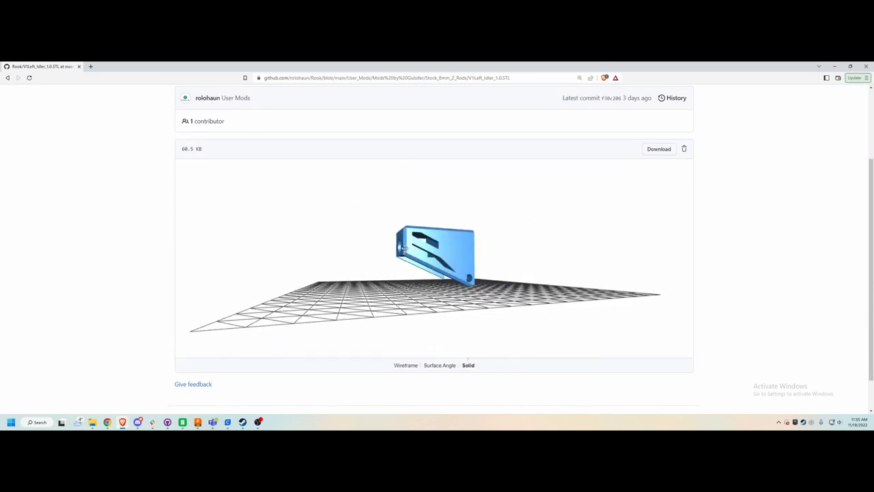
{"action": "left_click_drag", "start_coordinate": [435, 256], "coordinate": [451, 273]}
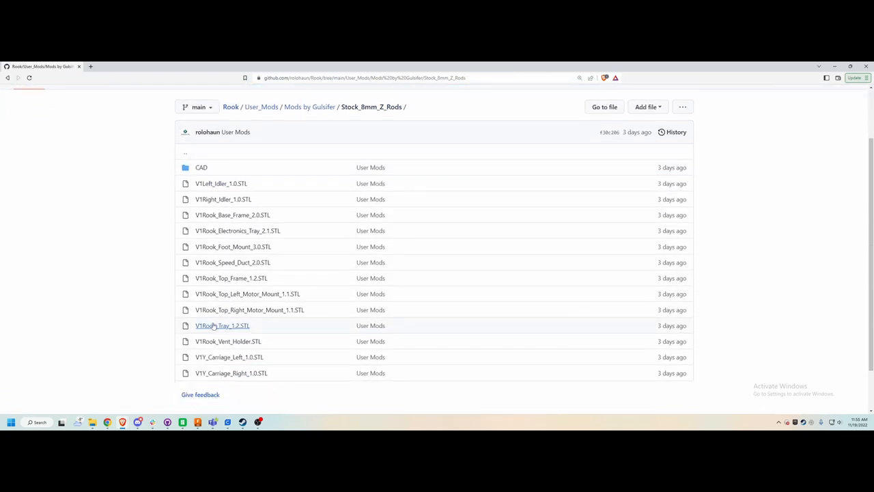
{"action": "left_click", "coordinate": [222, 325]}
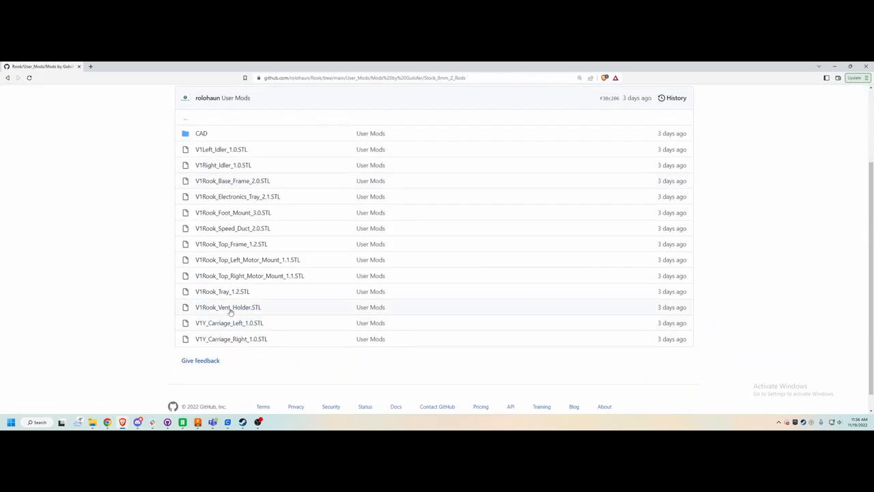
{"action": "left_click", "coordinate": [232, 228]}
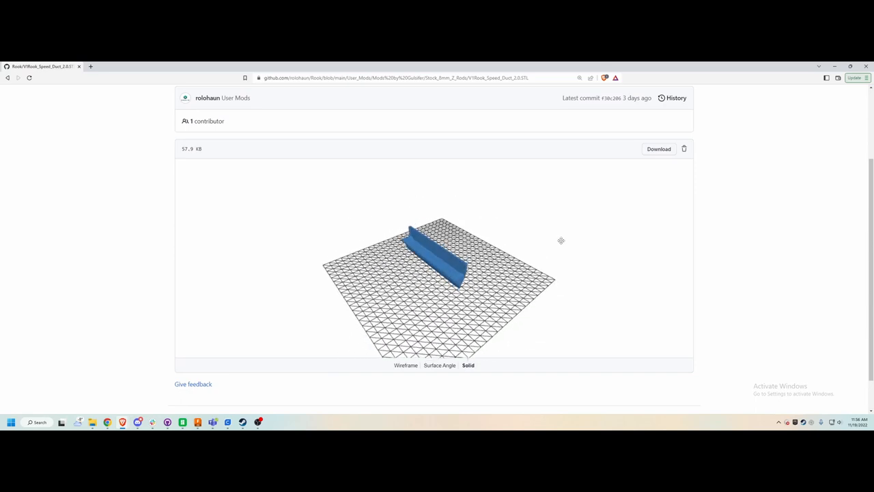
{"action": "left_click_drag", "start_coordinate": [562, 240], "coordinate": [486, 224]}
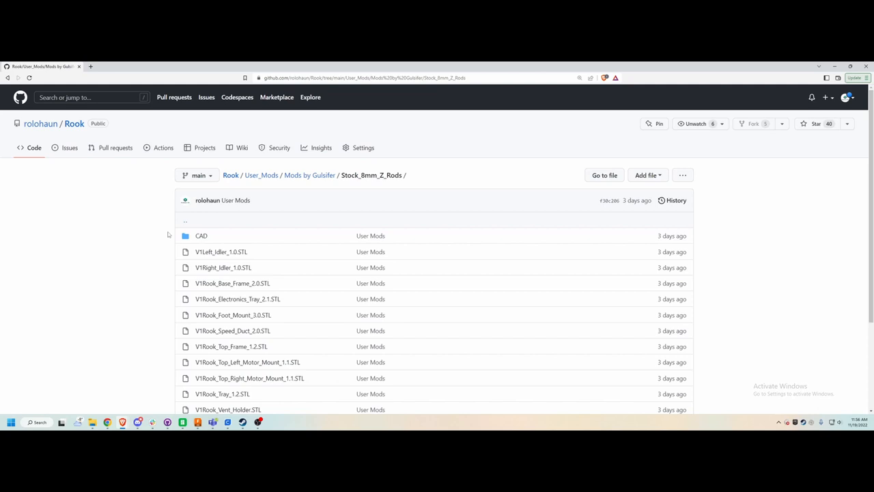
{"action": "scroll", "scroll_direction": "down", "scroll_amount": 3}
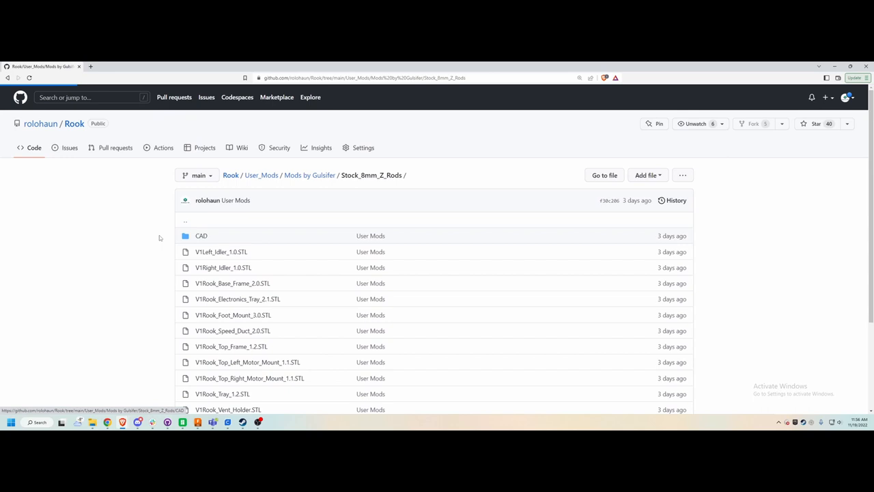
View the Gulsifer mod's CAD folder of STEP files, then return to User_Mods
{"action": "left_click", "coordinate": [201, 236]}
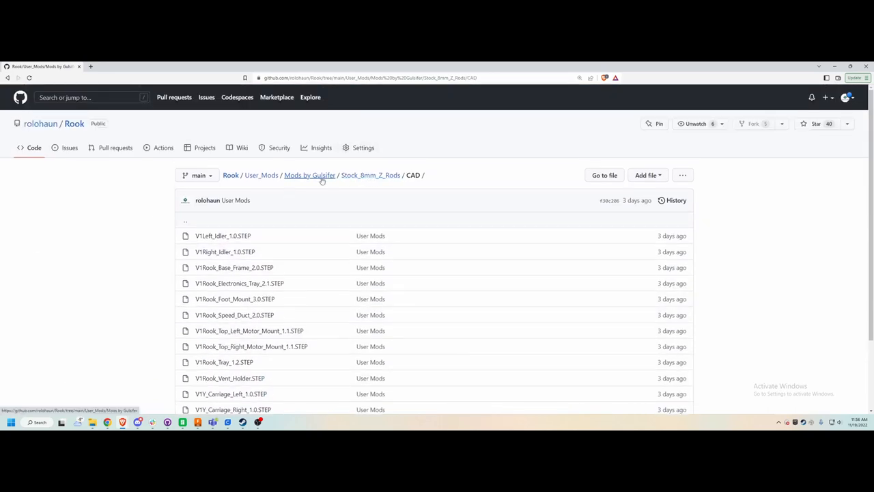
{"action": "left_click", "coordinate": [309, 175]}
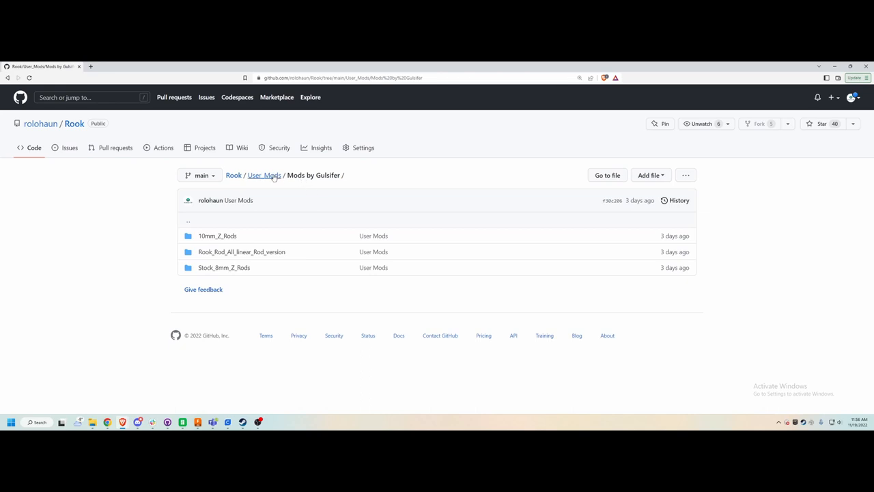
{"action": "left_click", "coordinate": [264, 175]}
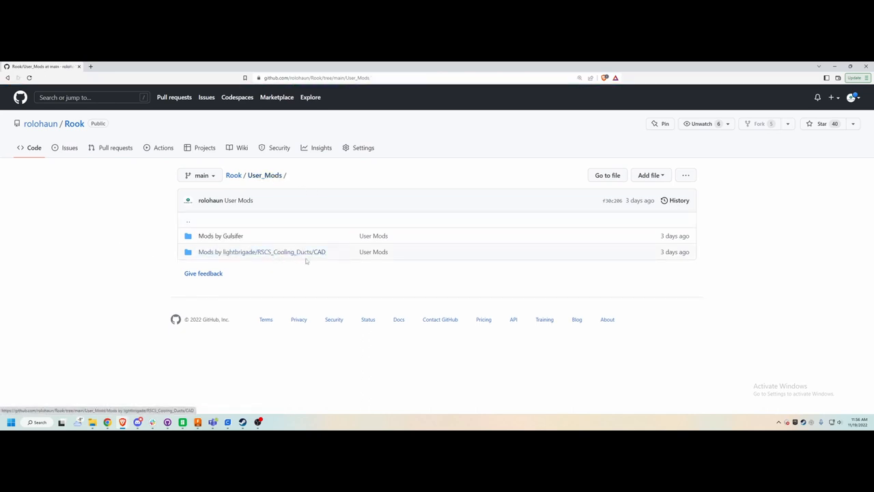
View the lightbrigade RSCS_Cooling_Ducts CAD folder, then climb back up the breadcrumbs
{"action": "left_click", "coordinate": [262, 251]}
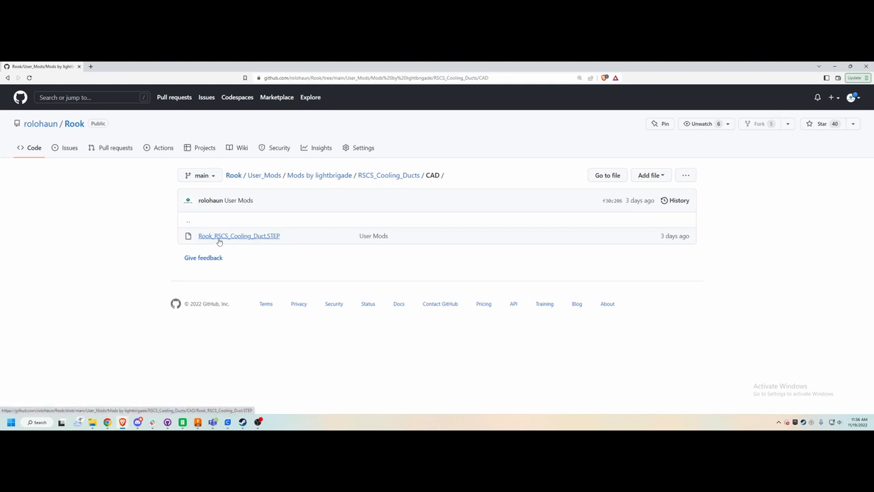
{"action": "mouse_move", "coordinate": [253, 237]}
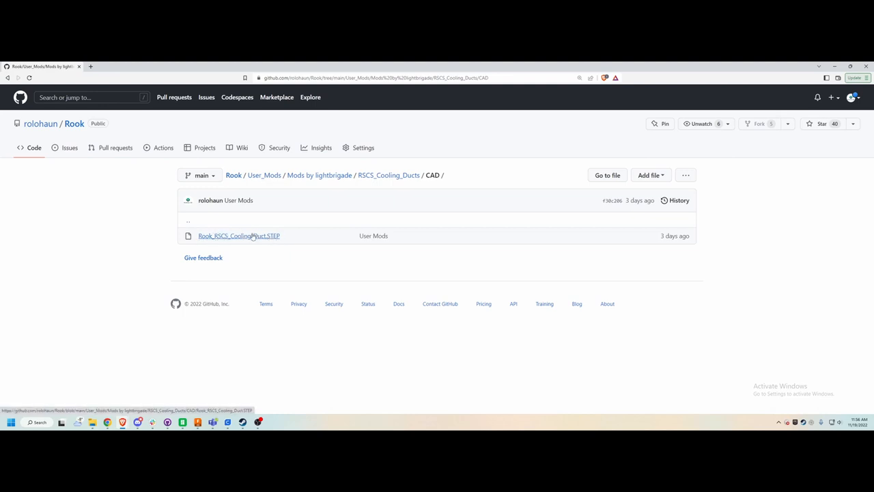
{"action": "left_click", "coordinate": [319, 175]}
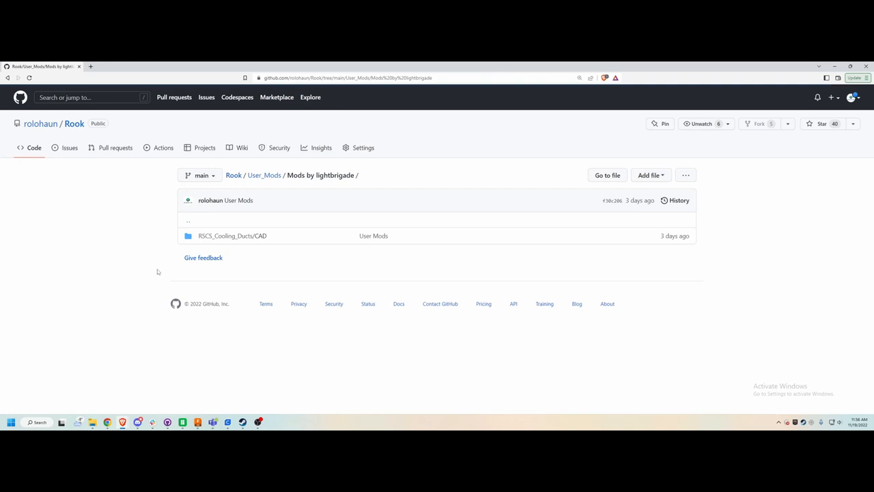
{"action": "mouse_move", "coordinate": [247, 186]}
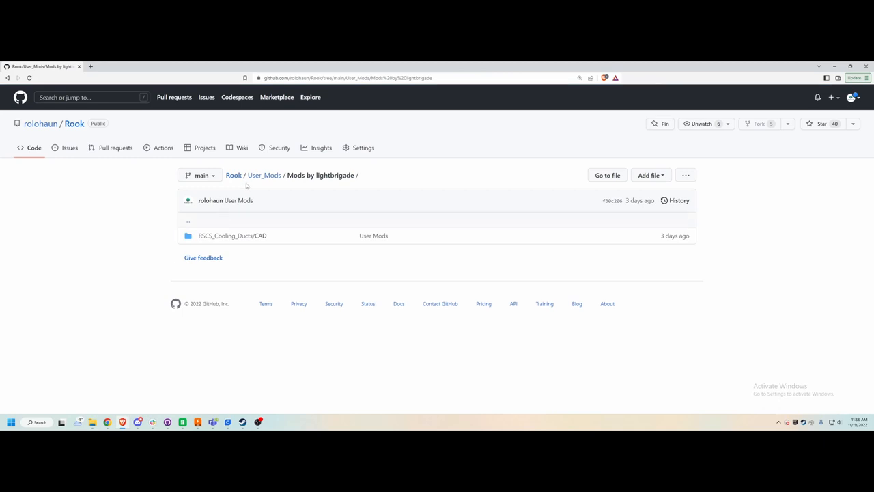
{"action": "left_click", "coordinate": [264, 175]}
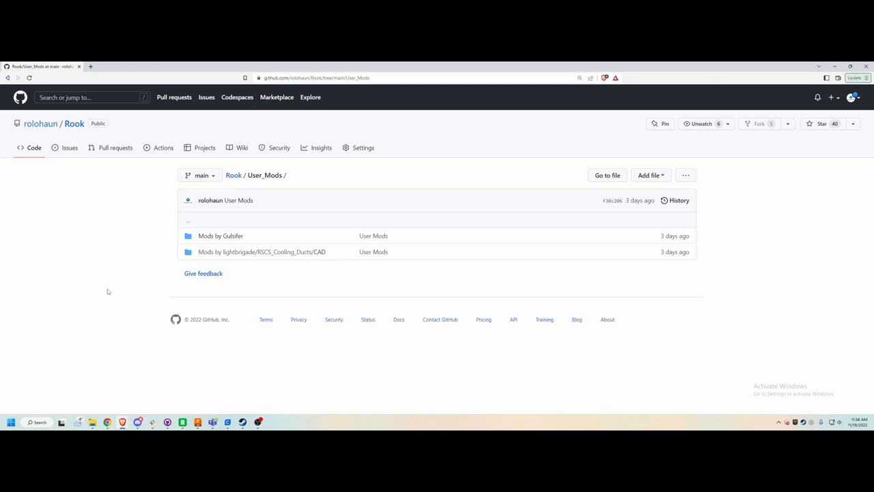
{"action": "mouse_move", "coordinate": [233, 175]}
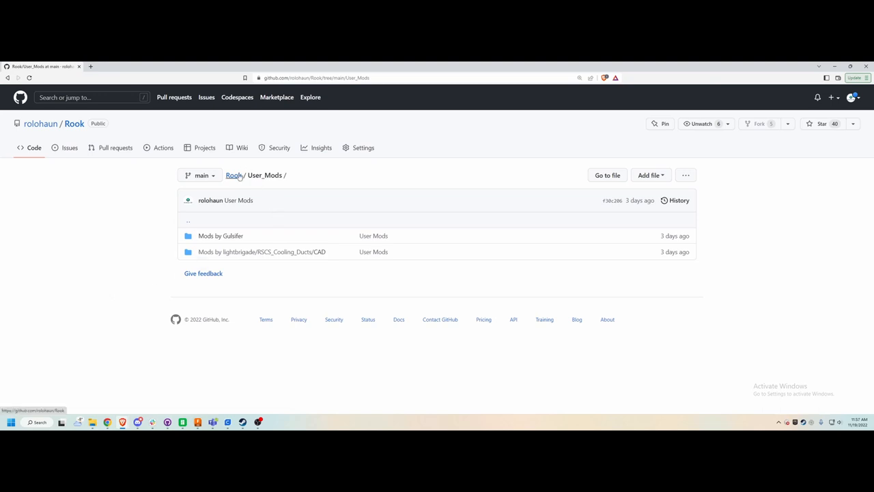
{"action": "left_click", "coordinate": [233, 175]}
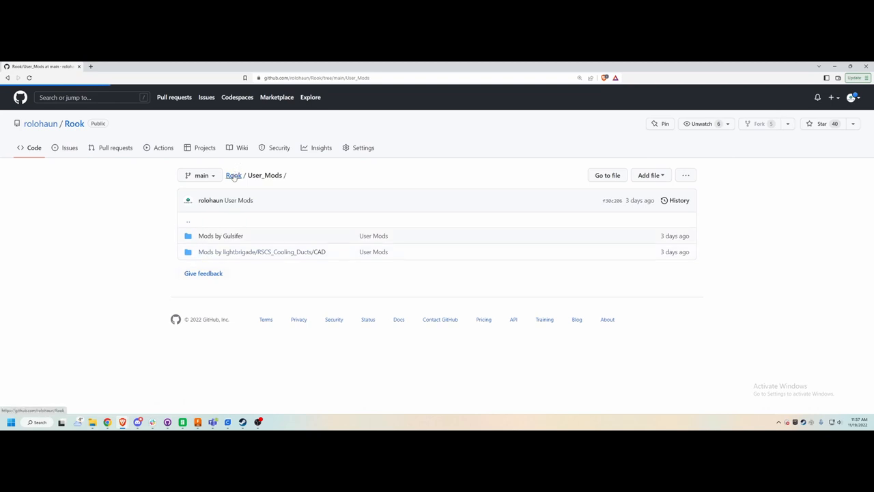
Scroll the Rook main page down to the README's render, features, BOM and Patreon links
{"action": "left_click", "coordinate": [233, 175]}
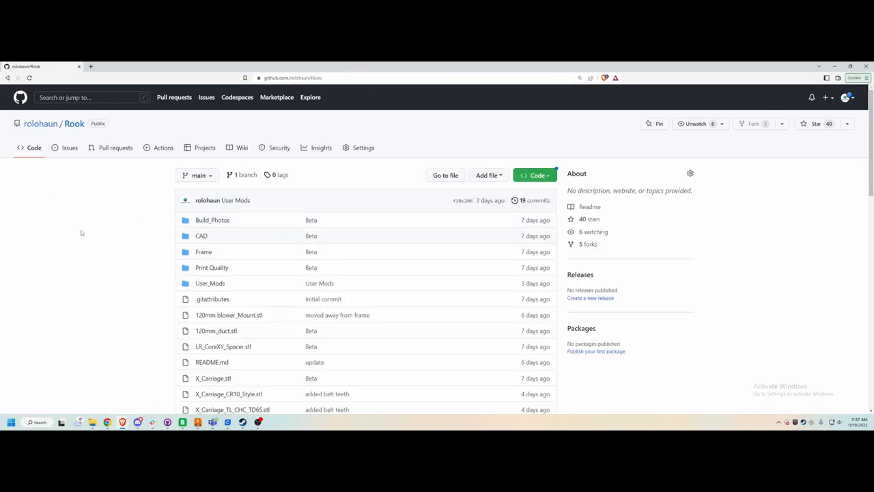
{"action": "scroll", "scroll_direction": "down", "scroll_amount": 3}
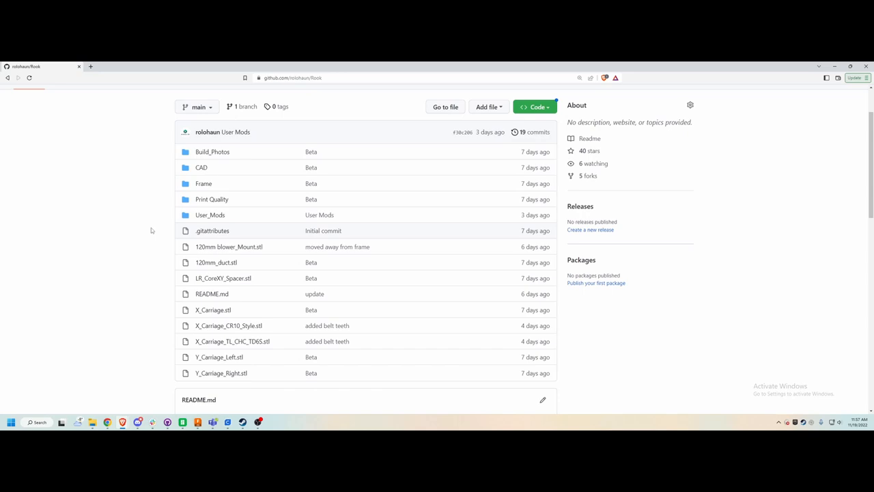
{"action": "mouse_move", "coordinate": [155, 237]}
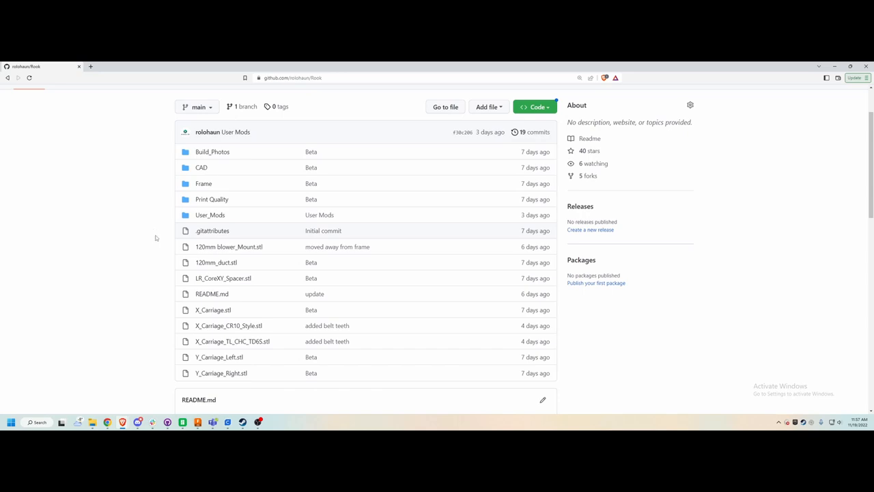
{"action": "scroll", "scroll_direction": "down", "scroll_amount": 3}
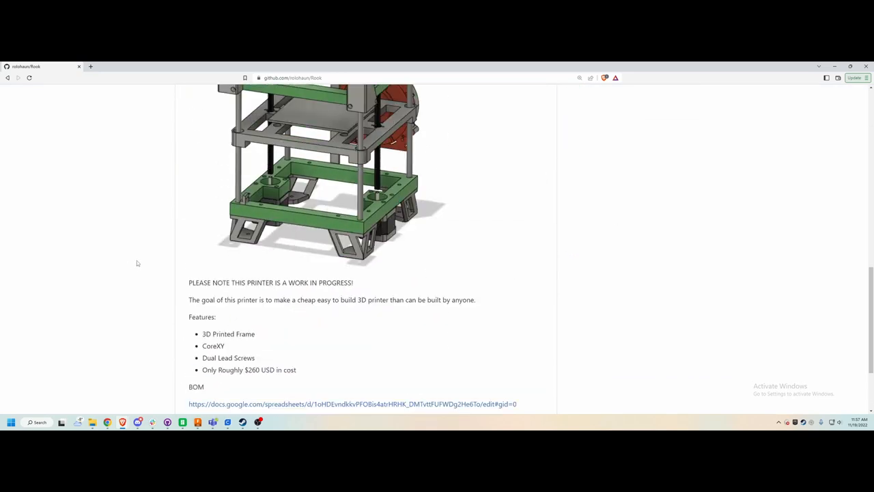
{"action": "scroll", "scroll_direction": "down", "scroll_amount": 3}
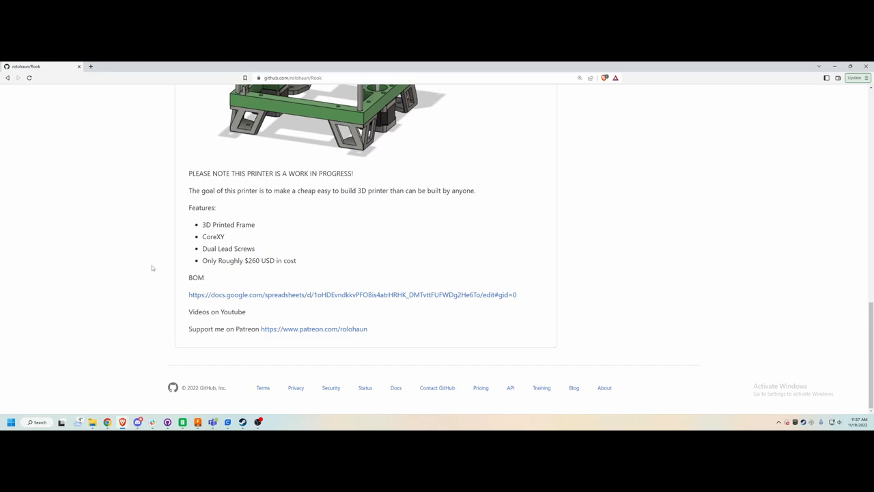